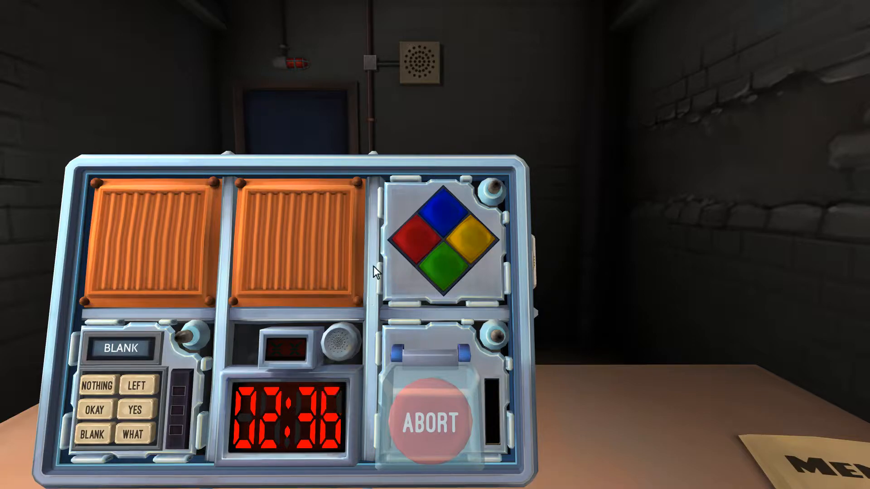
# - Repeat each red flash on the Simon Says pads until its light turns green
pyautogui.click(415, 240)
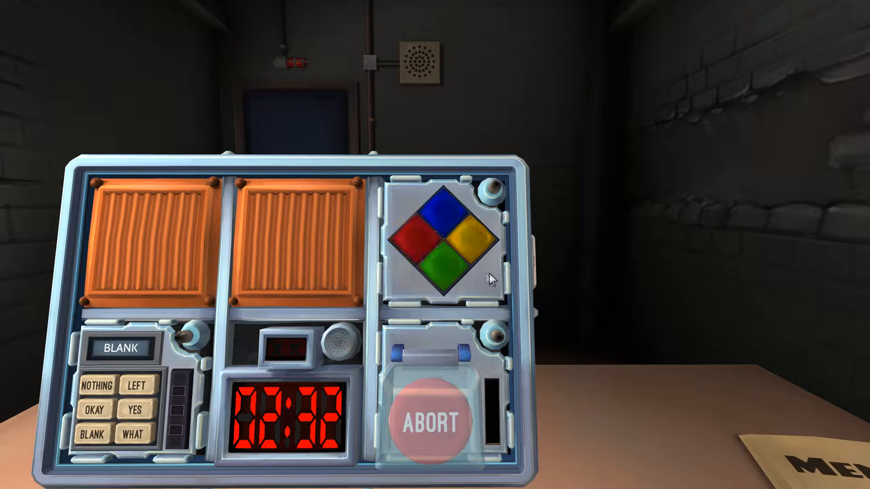
pyautogui.moveTo(511, 285)
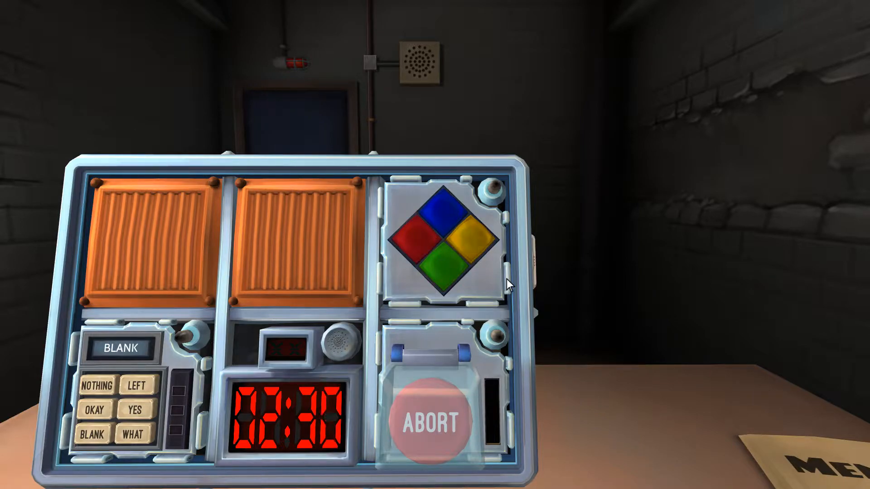
pyautogui.click(416, 240)
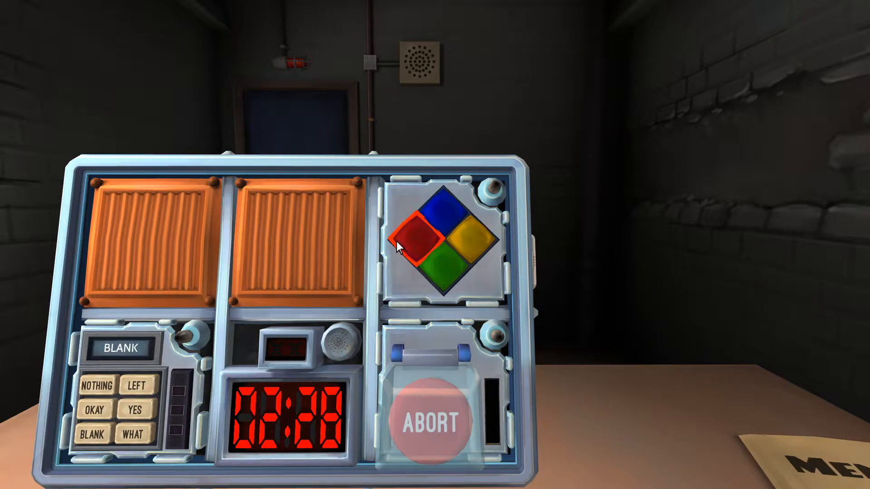
pyautogui.click(416, 241)
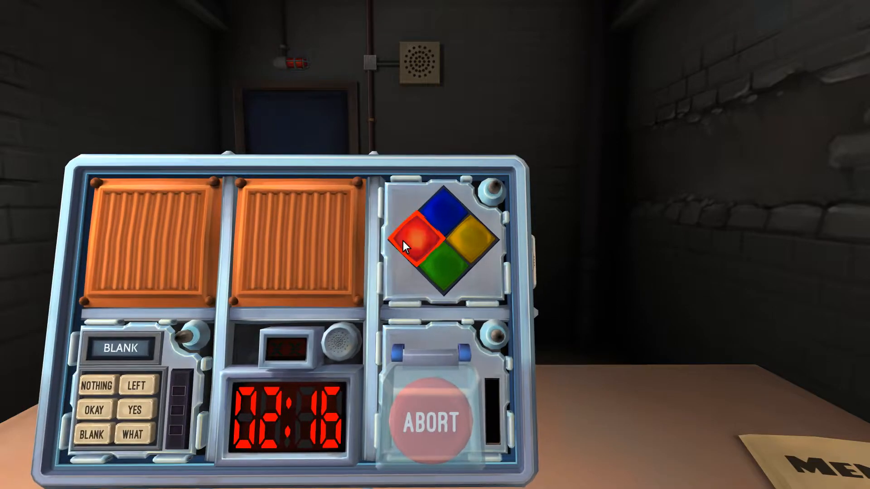
pyautogui.click(418, 242)
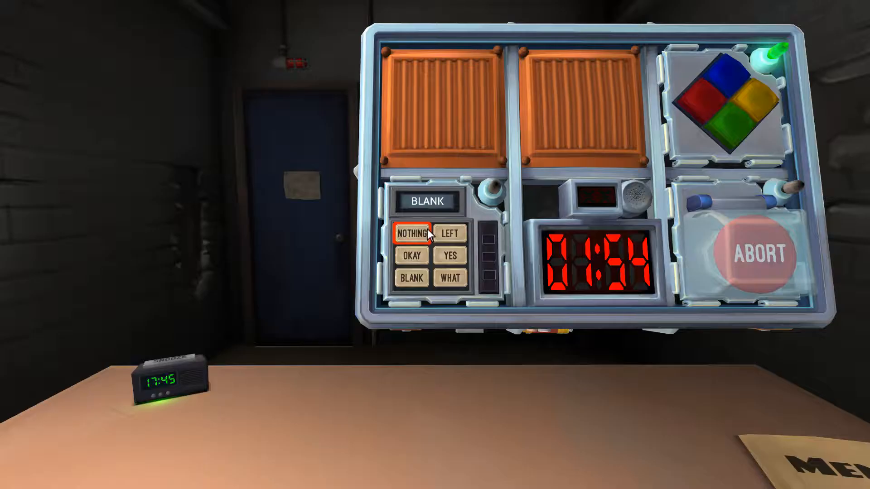
# - Answer the BLANK display with NOTHING, YES, then OKAY to light stage one
pyautogui.click(449, 256)
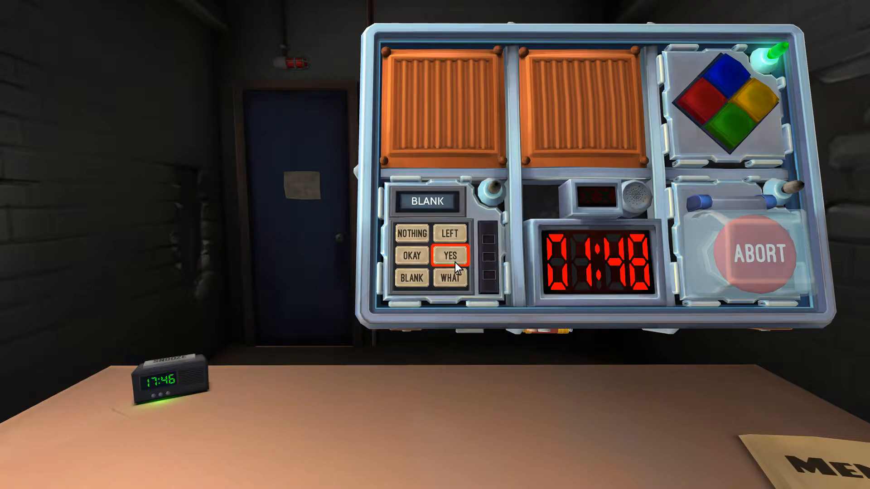
pyautogui.click(455, 481)
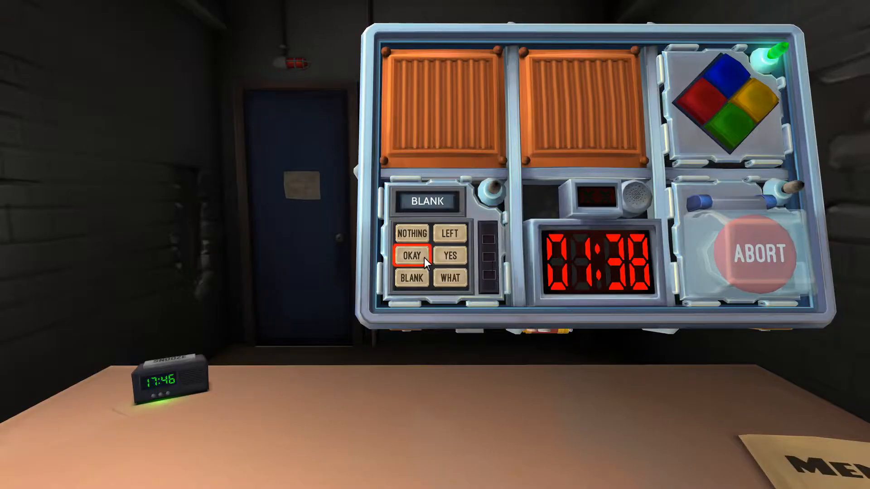
pyautogui.click(413, 255)
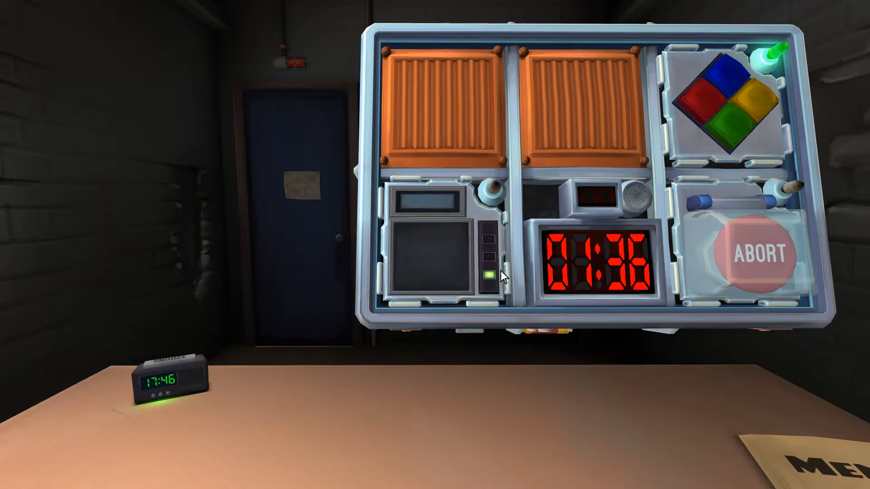
# - Switch between the bomb and the manual's Who's on First word tables to decode LEAD
pyautogui.click(489, 274)
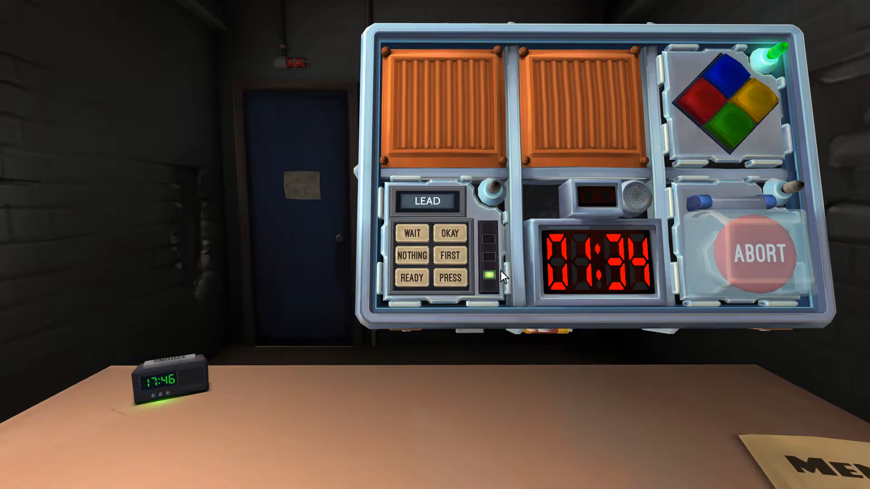
pyautogui.click(450, 233)
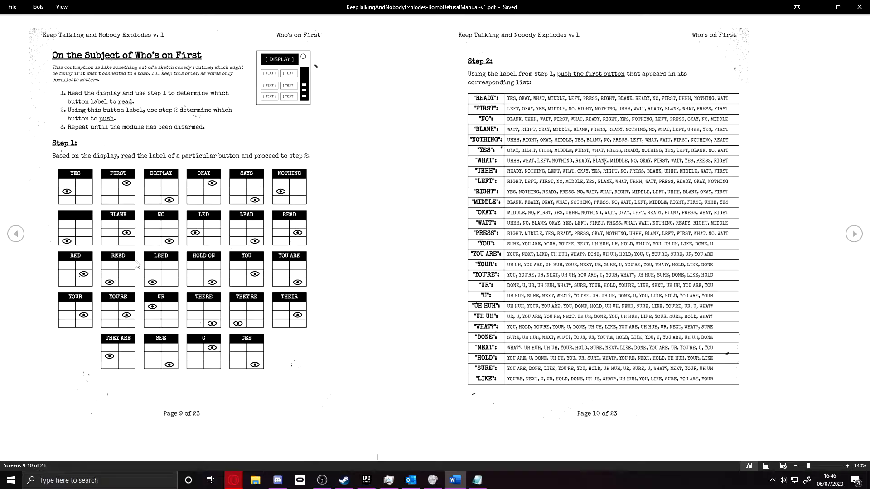
pyautogui.moveTo(259, 250)
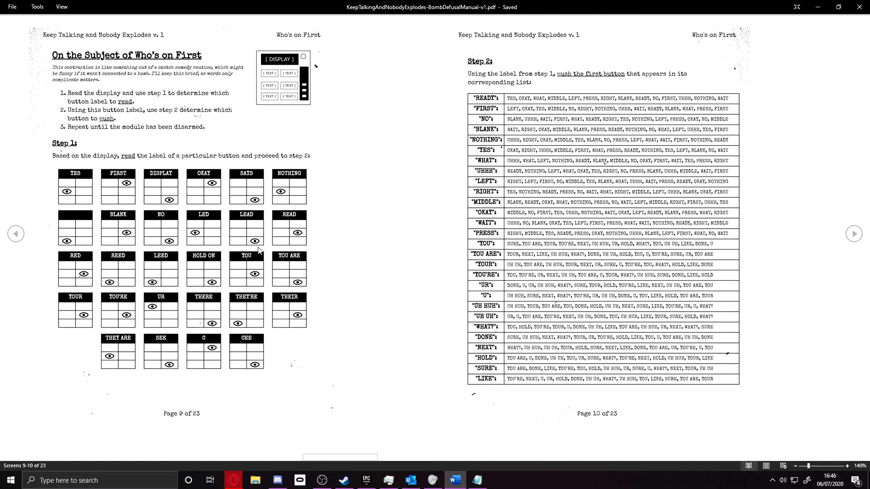
pyautogui.click(477, 480)
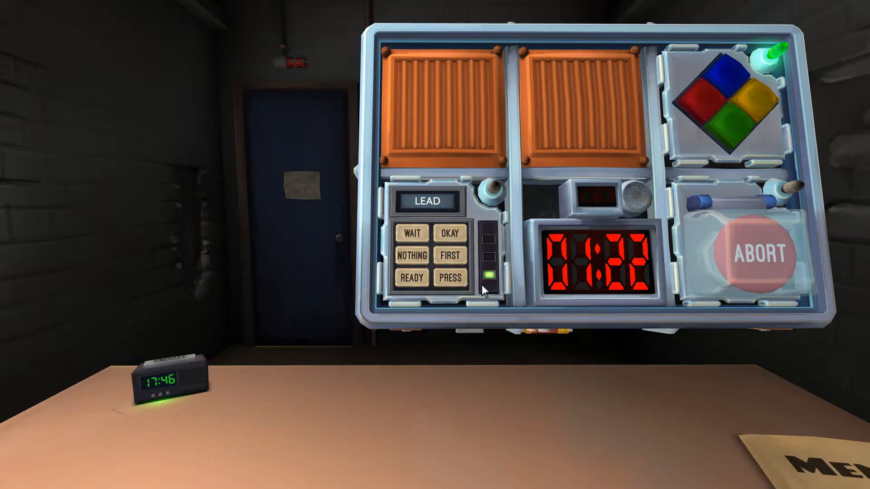
pyautogui.click(451, 277)
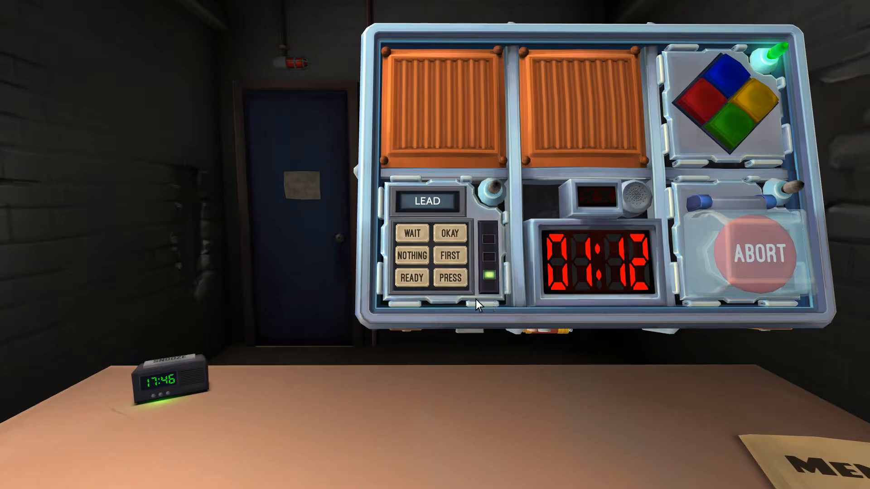
pyautogui.click(411, 277)
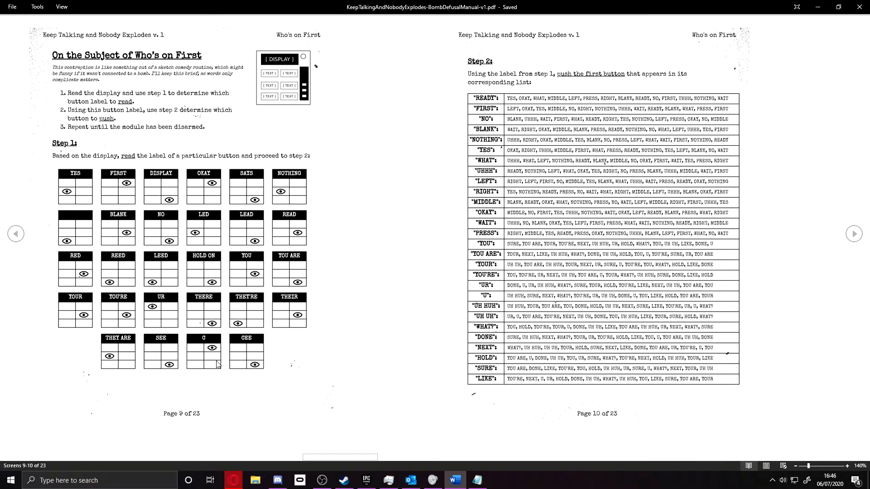
pyautogui.moveTo(555, 54)
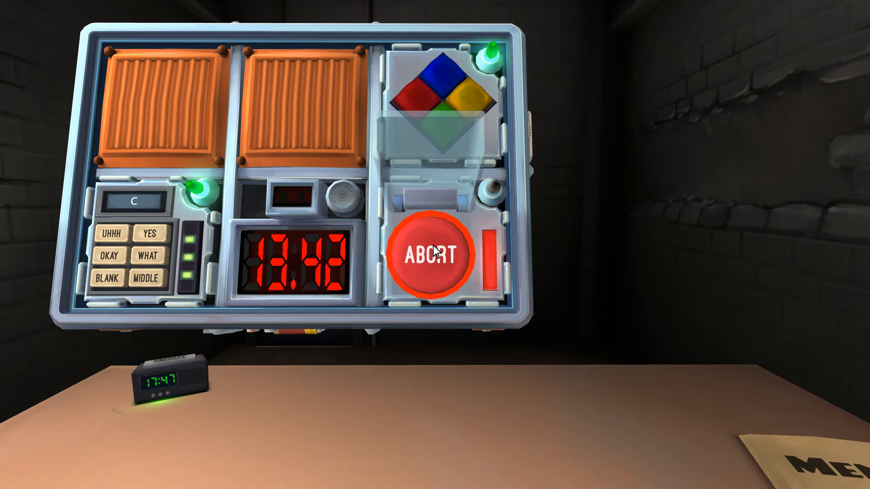
# - Release the held ABORT button at the right moment to defuse the bomb
pyautogui.click(432, 254)
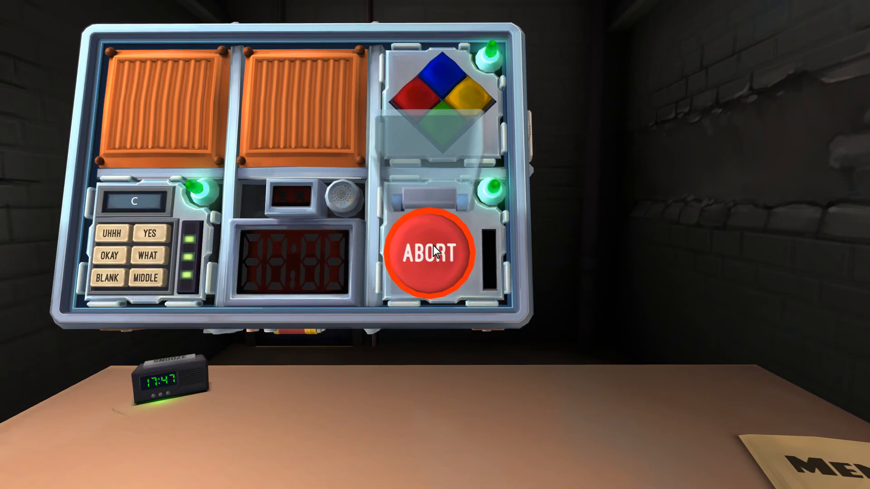